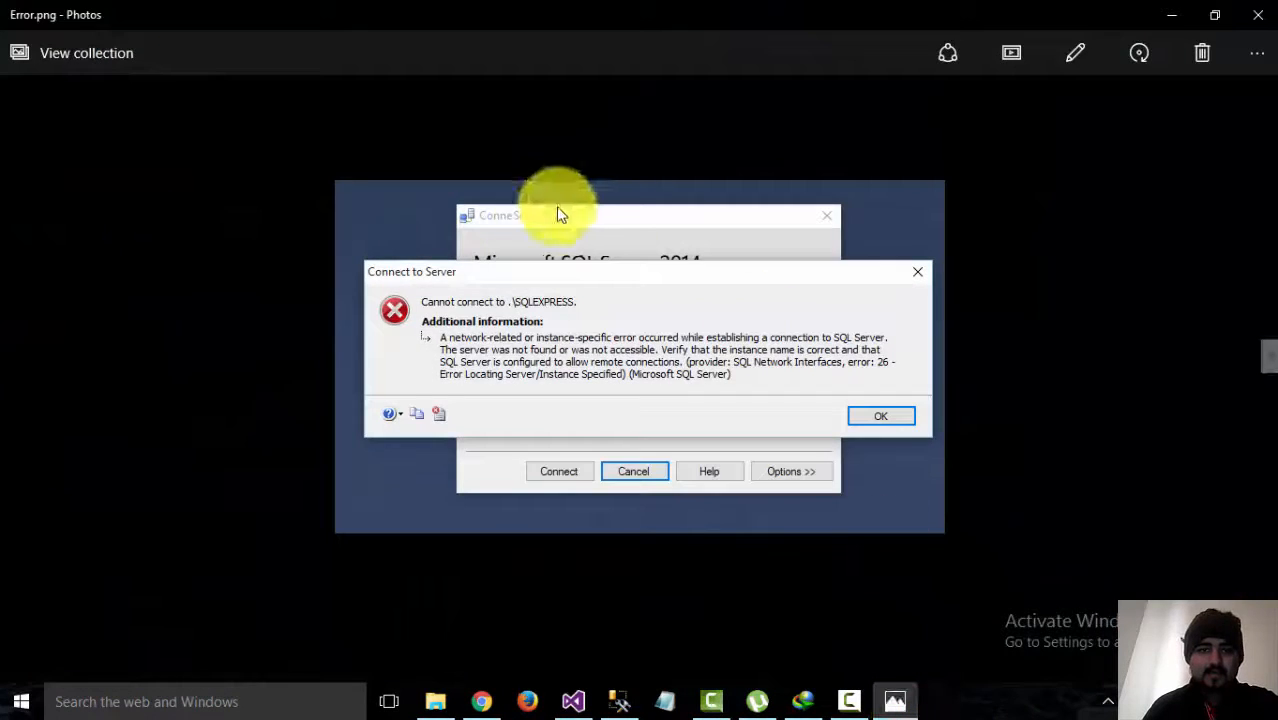
mouse_move(728, 310)
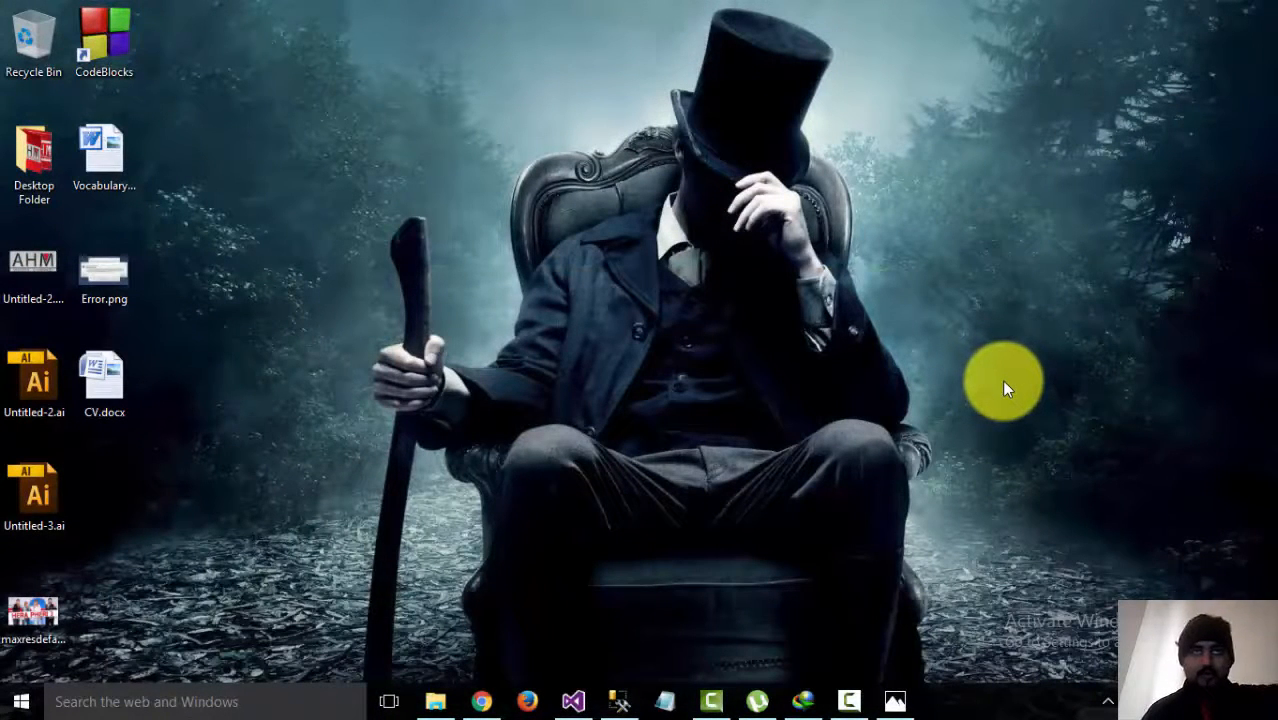
mouse_move(1010, 375)
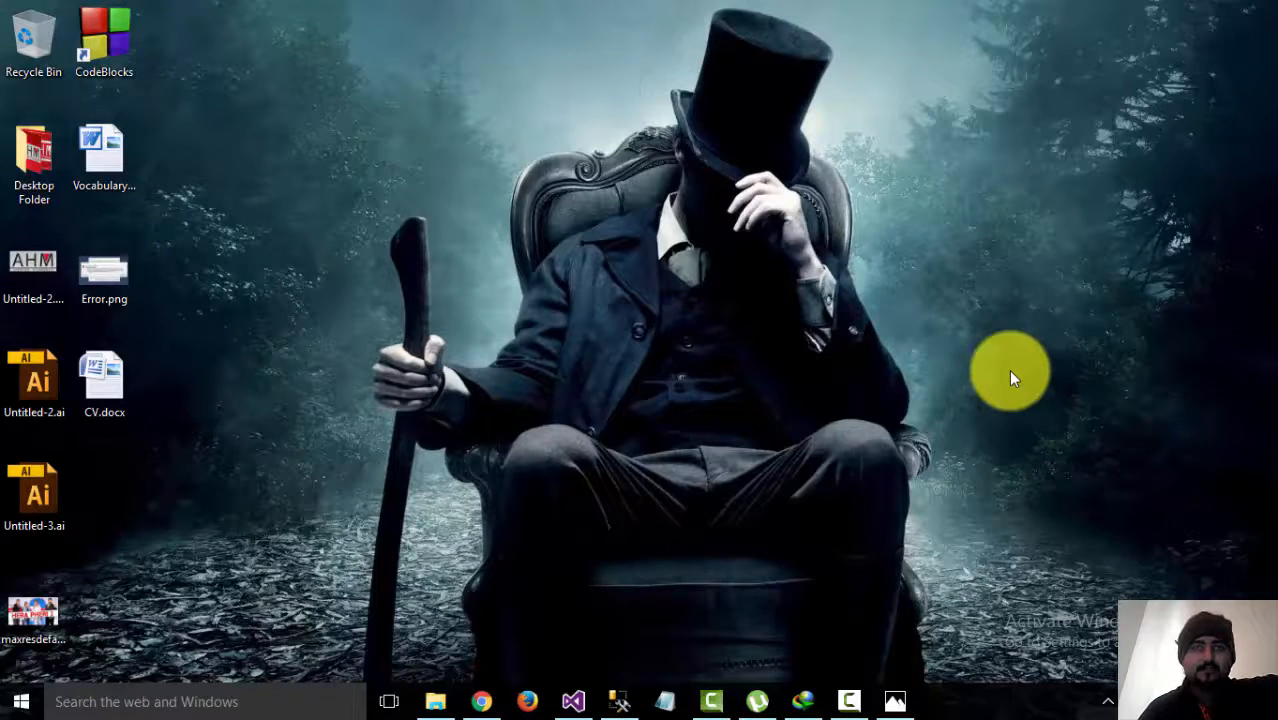
mouse_move(810, 432)
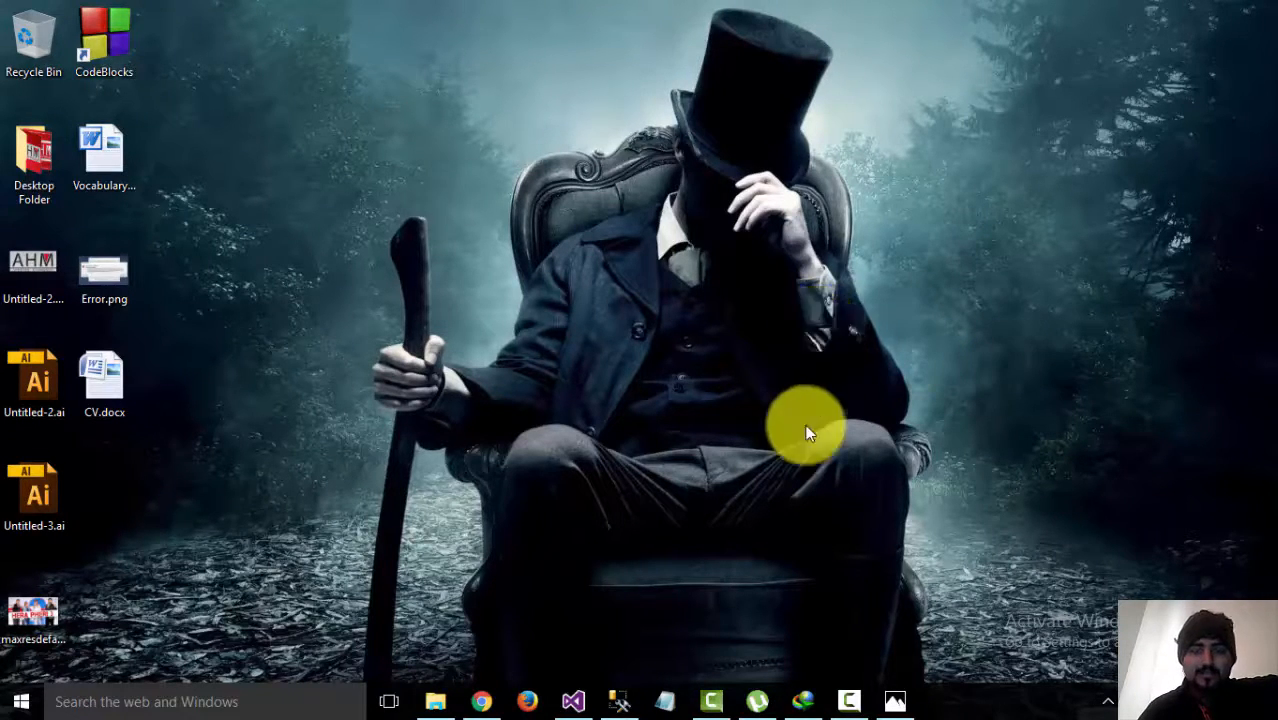
mouse_move(715, 615)
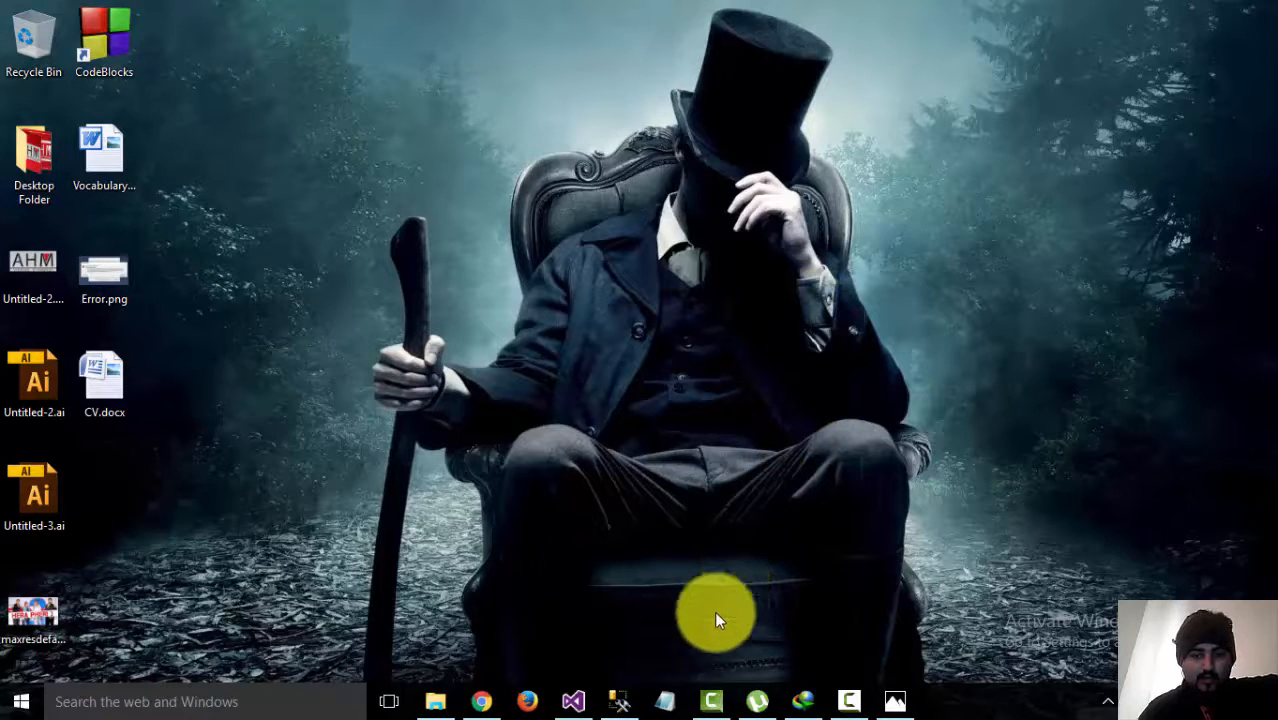
mouse_move(620, 700)
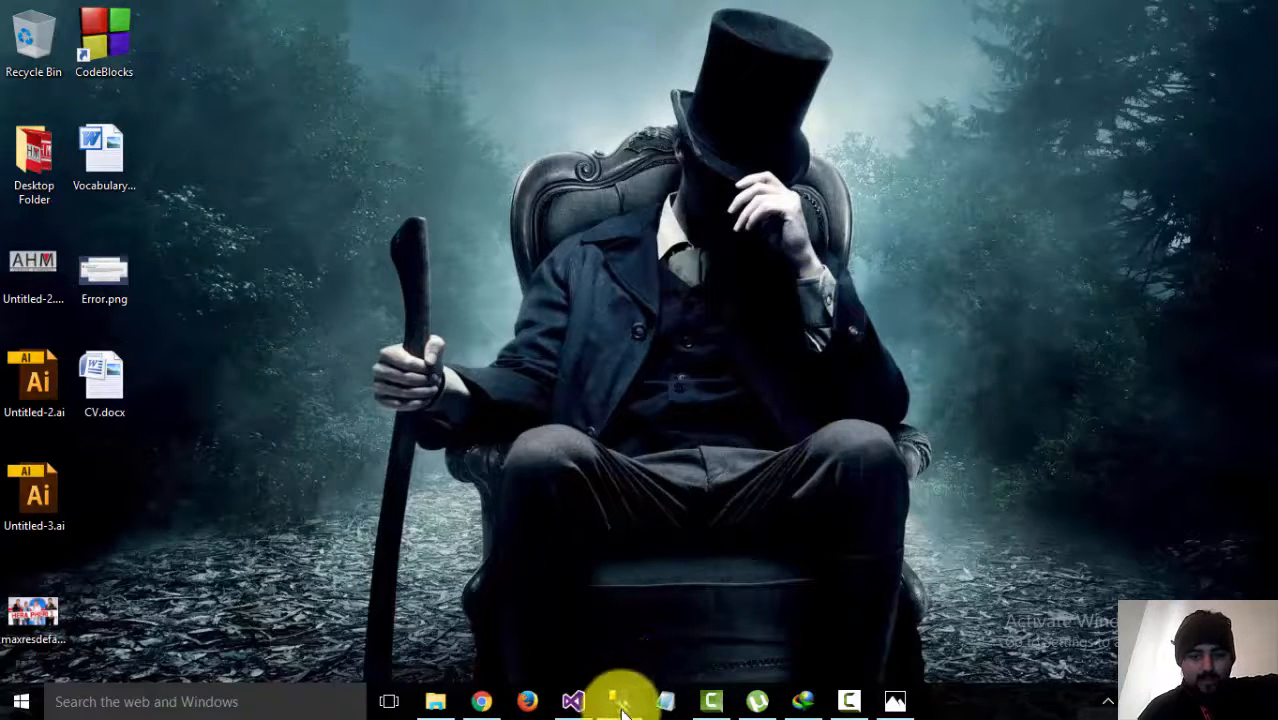
Launch SSMS and attempt a Windows Authentication connection to .\SQLEXPRESS, hitting error 26.
click(618, 701)
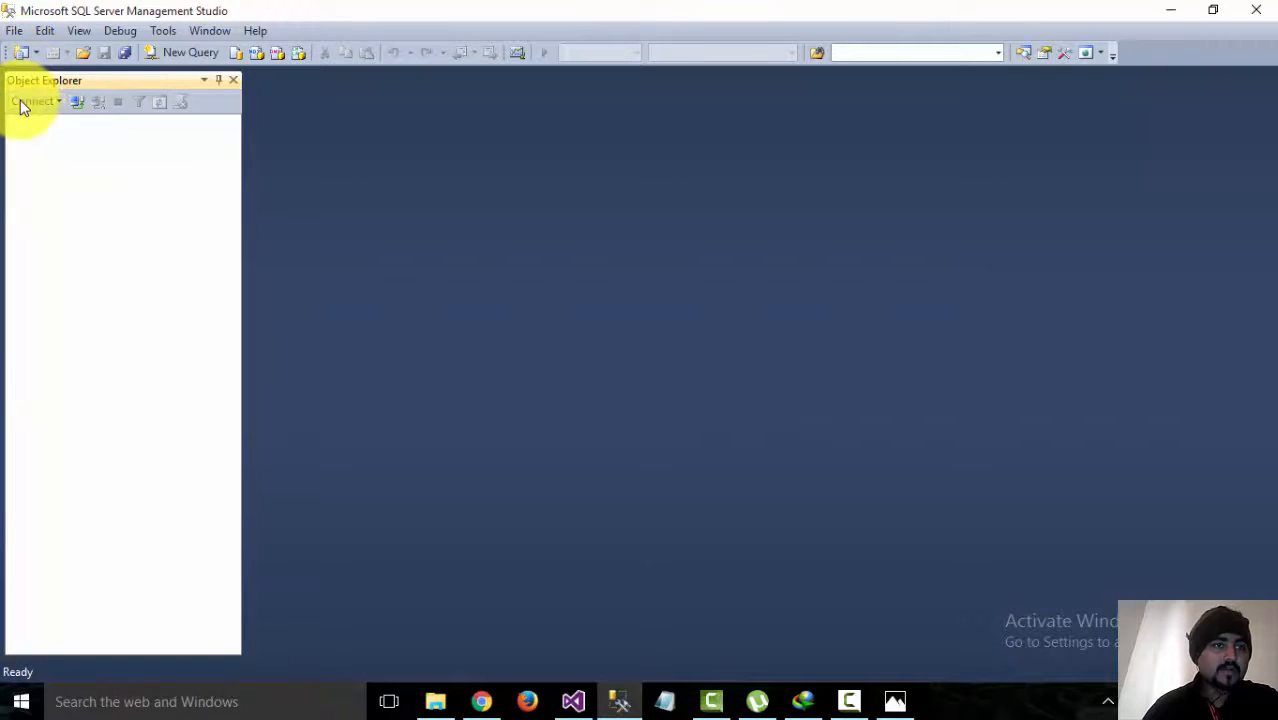
click(35, 101)
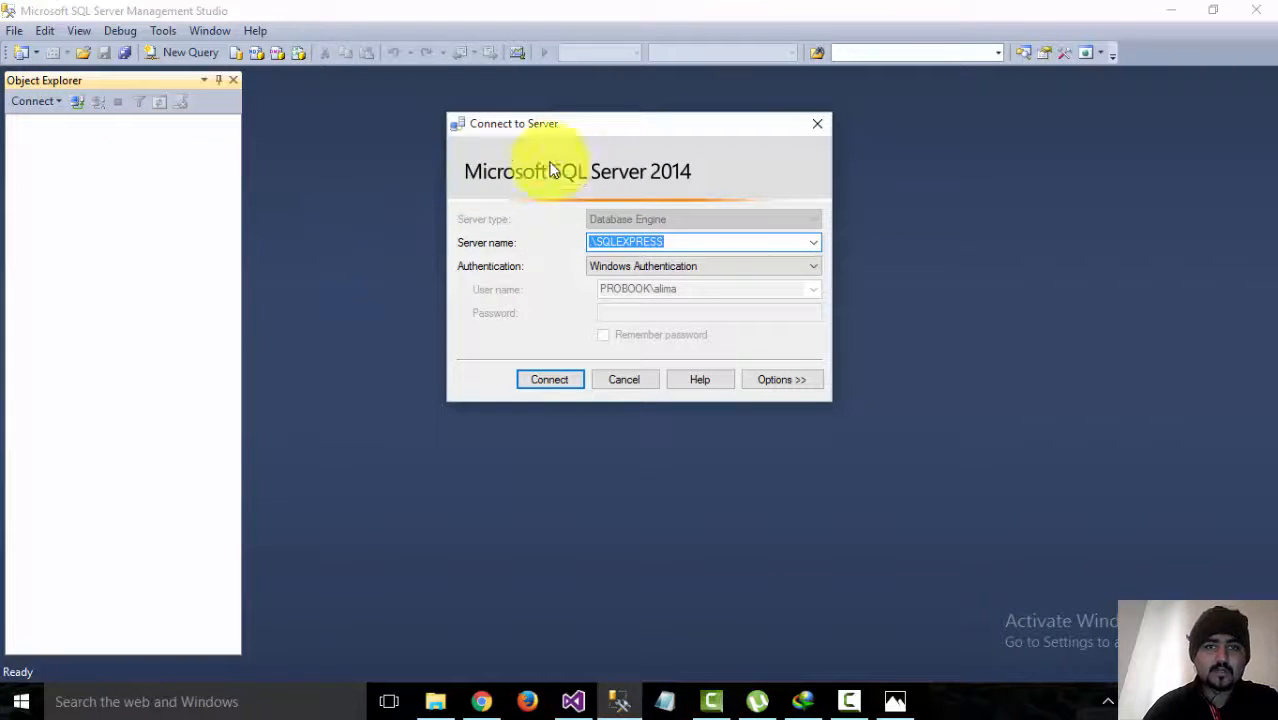
mouse_move(585, 328)
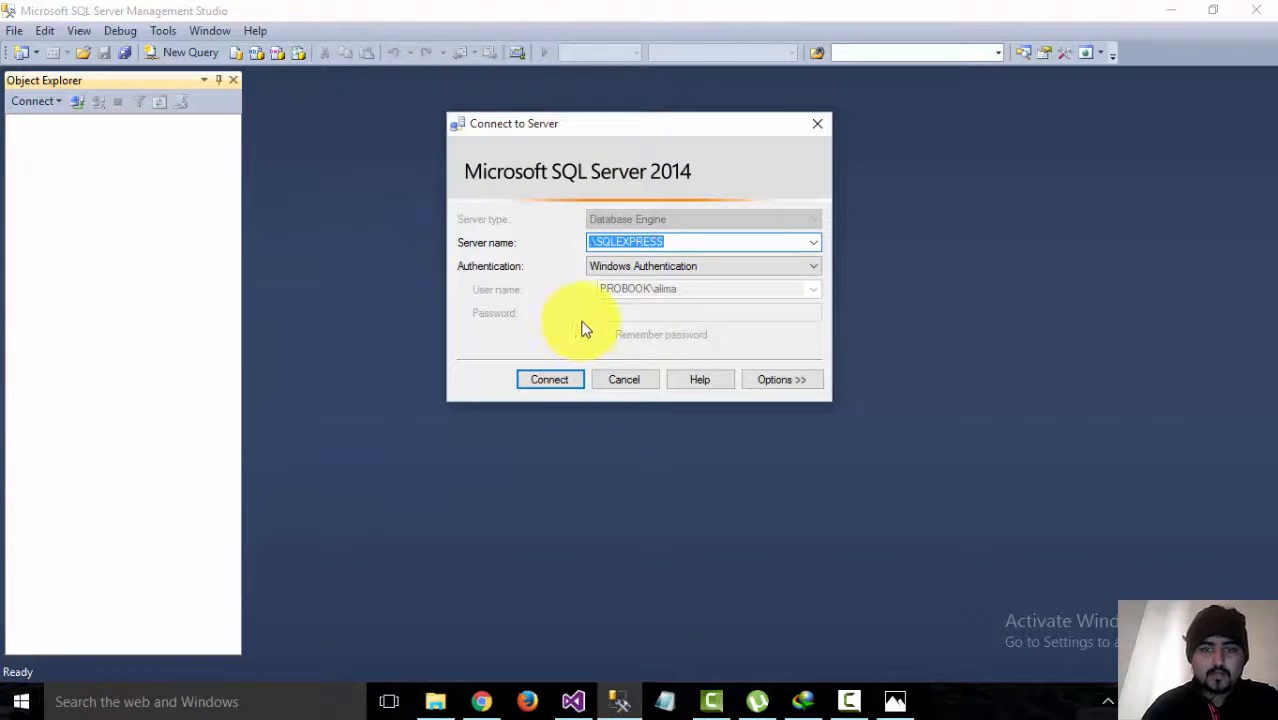
click(549, 379)
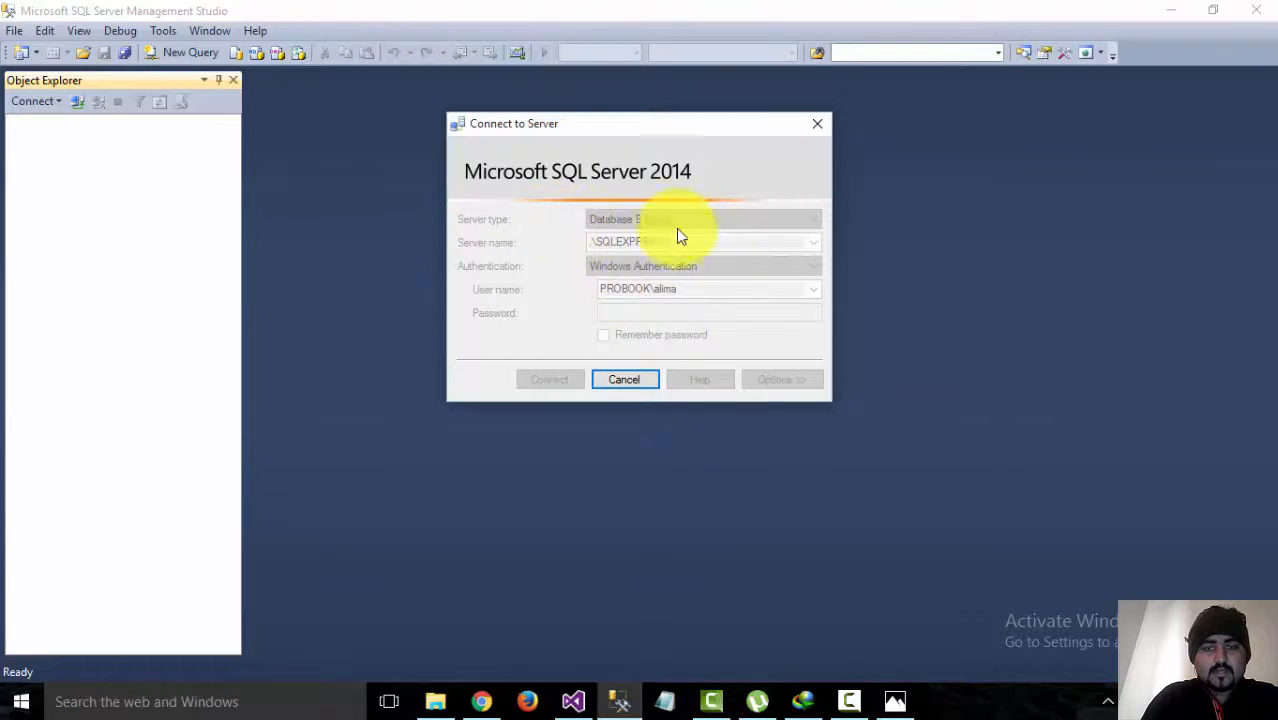
mouse_move(728, 235)
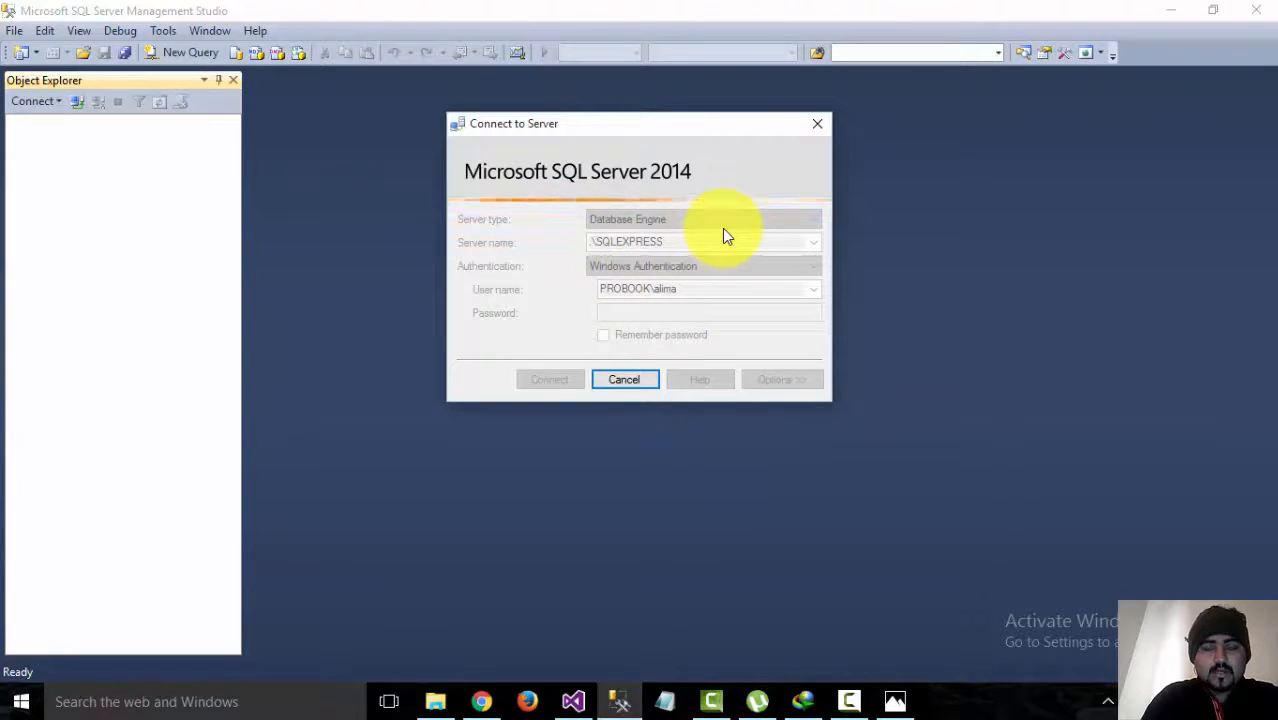
click(548, 379)
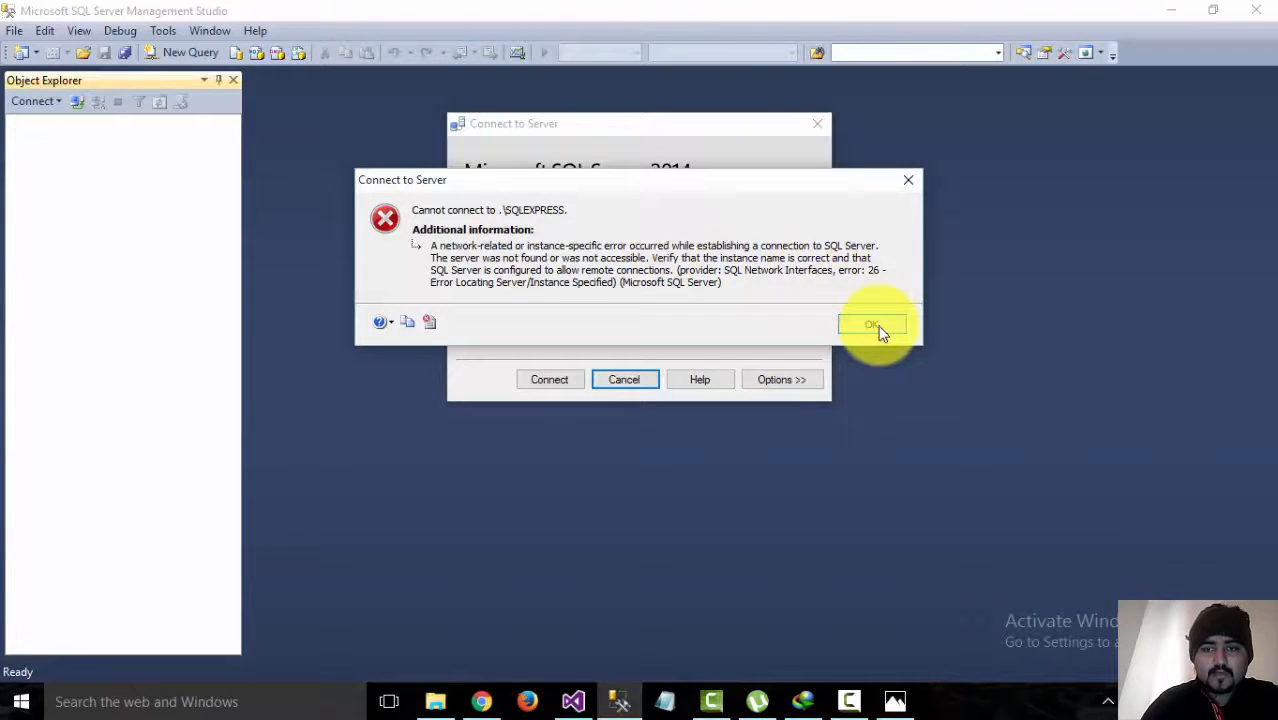
Dismiss the cannot-connect error message, returning to the connect form.
click(873, 324)
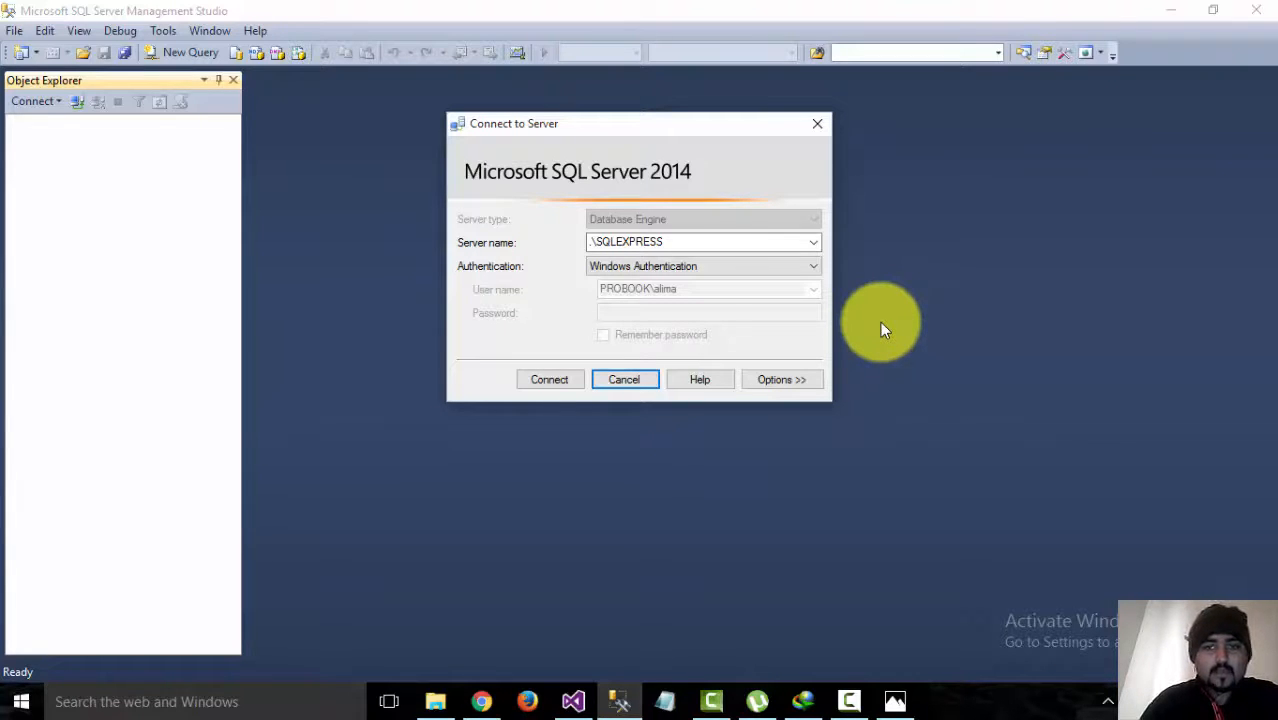
mouse_move(882, 275)
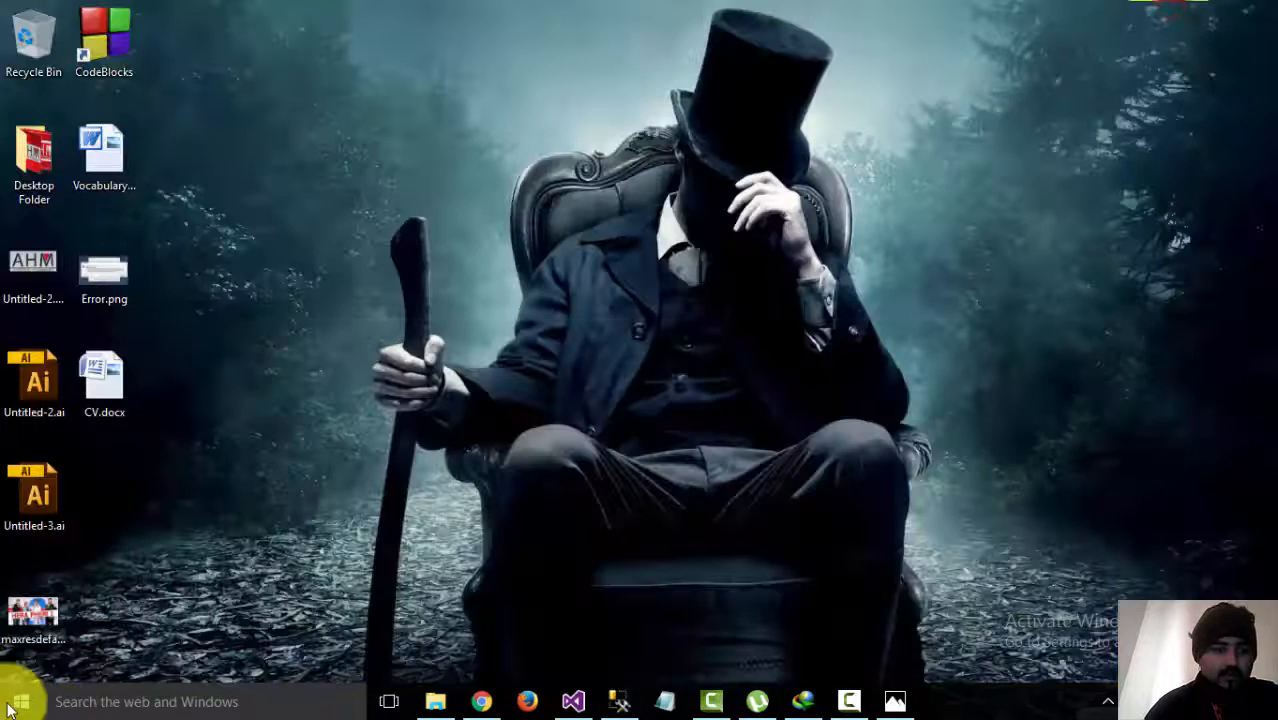
Search the Start menu for 'administ' and open Administrative Tools.
click(18, 701)
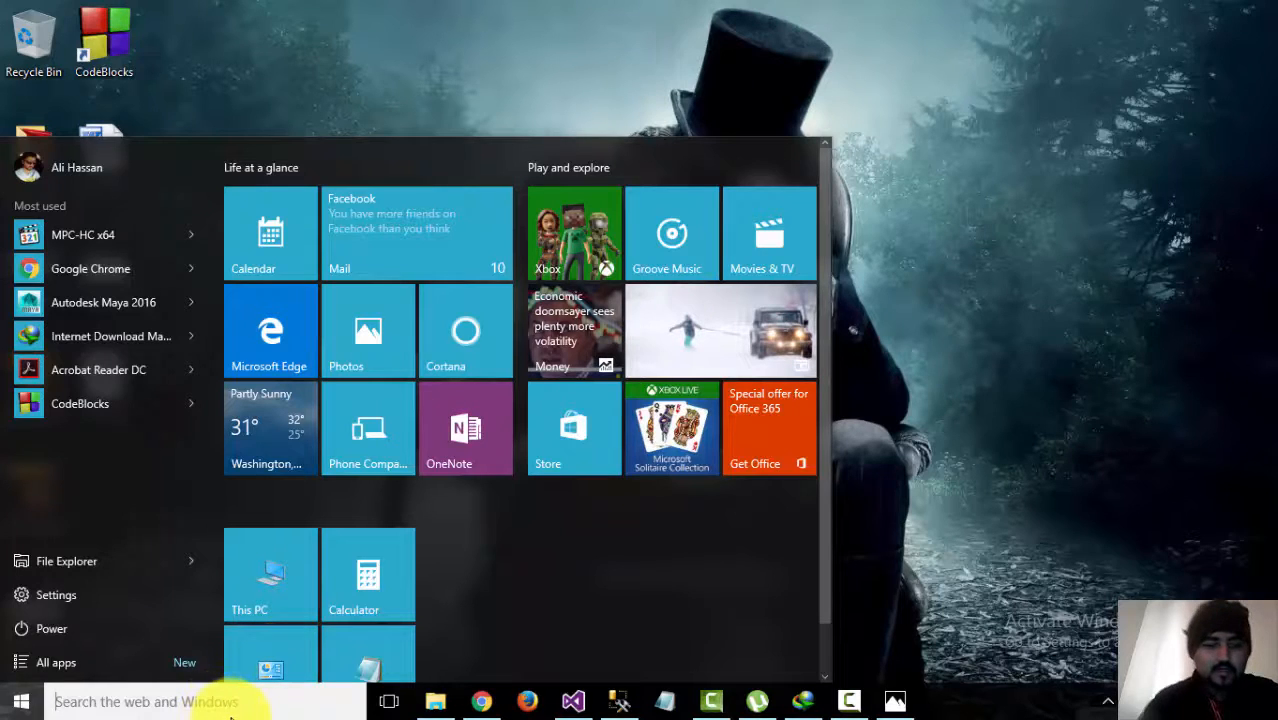
text(a)
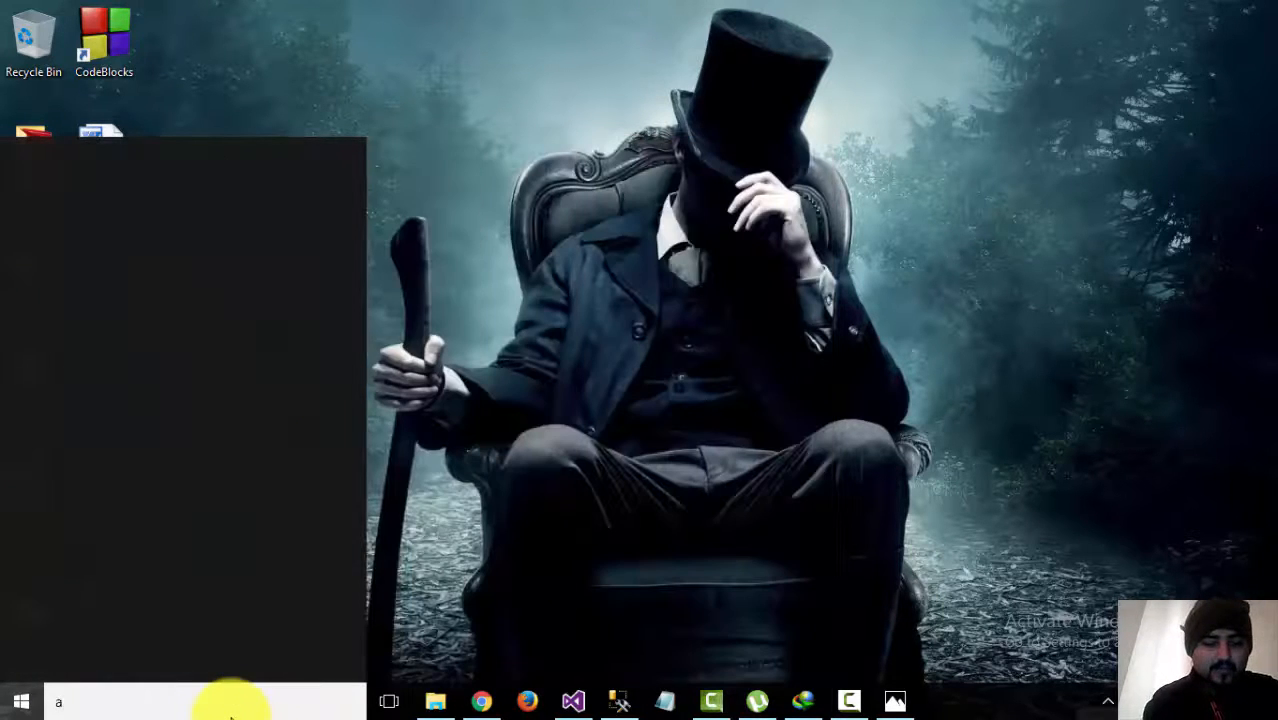
text(dminis)
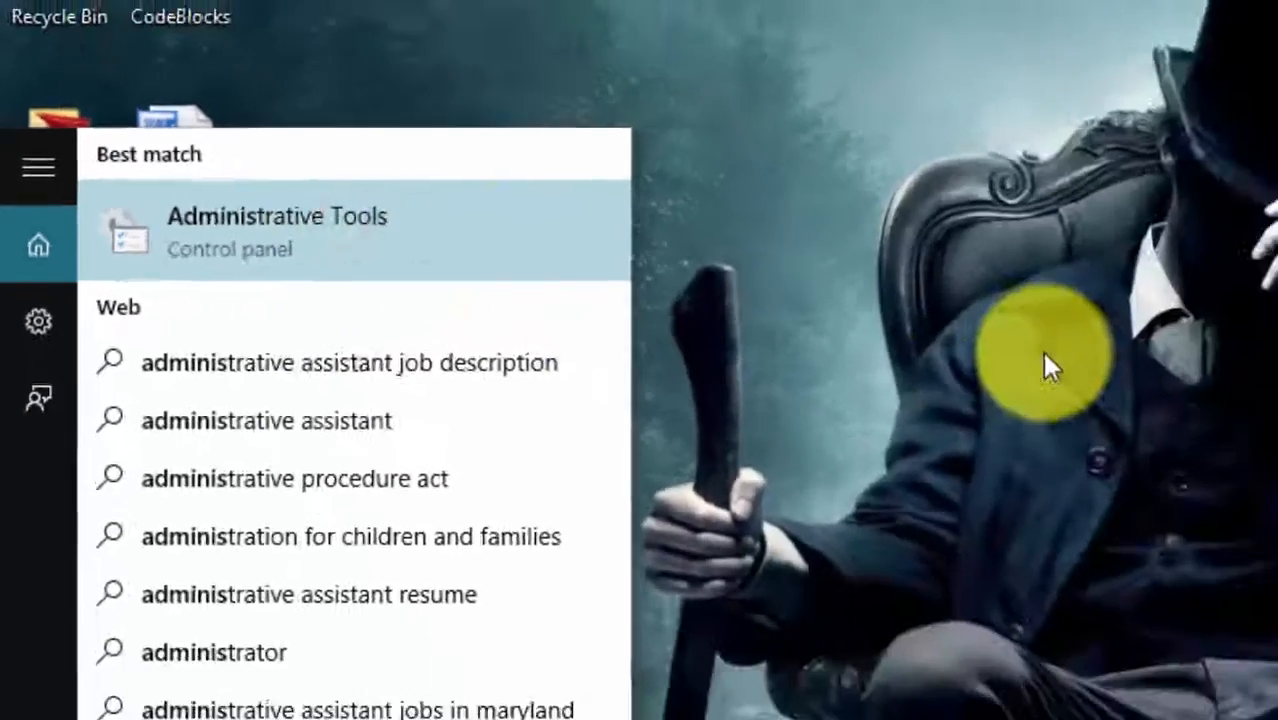
click(277, 230)
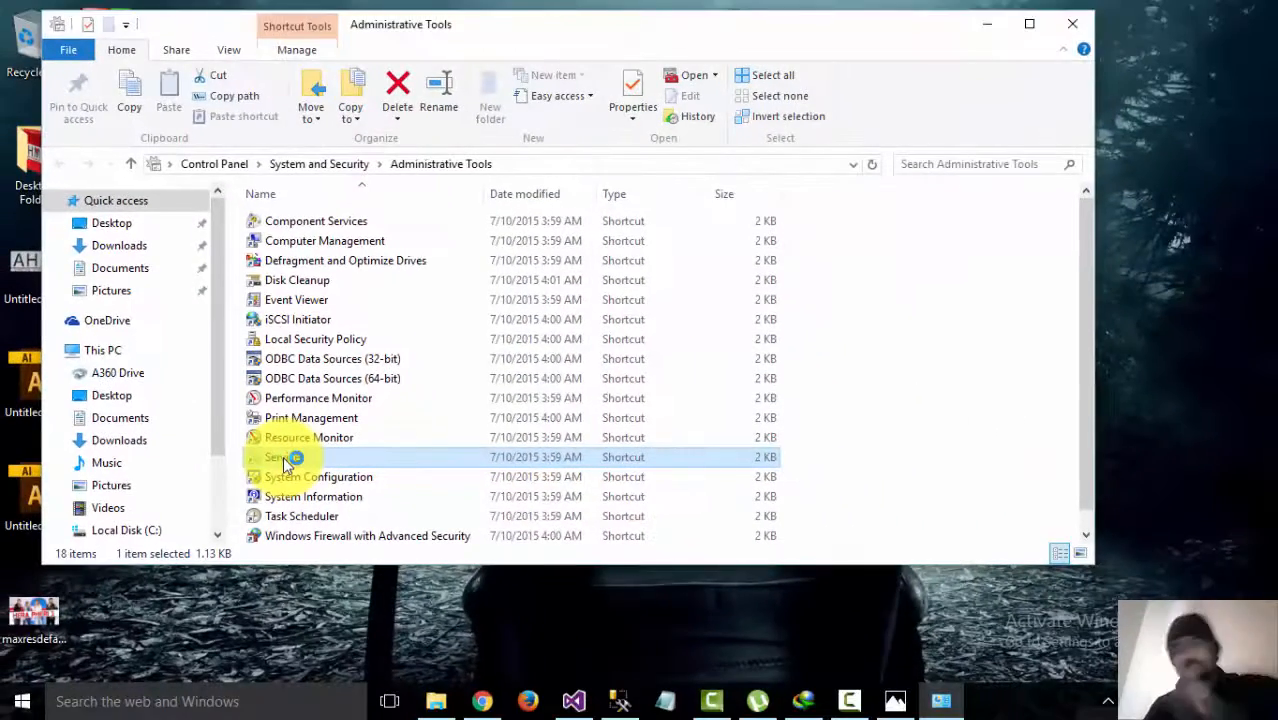
Open Services and select the stopped SQL Server (SQLEXPRESS) service, set to Automatic startup.
double_click(283, 457)
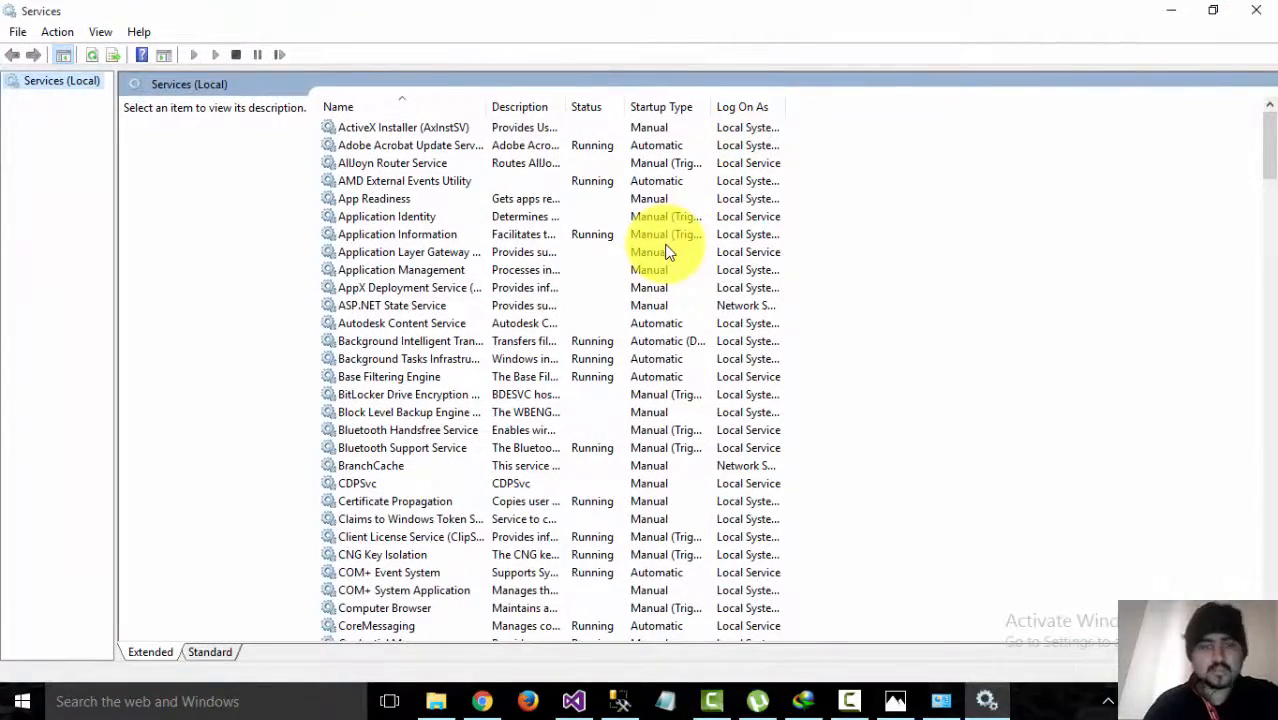
click(392, 145)
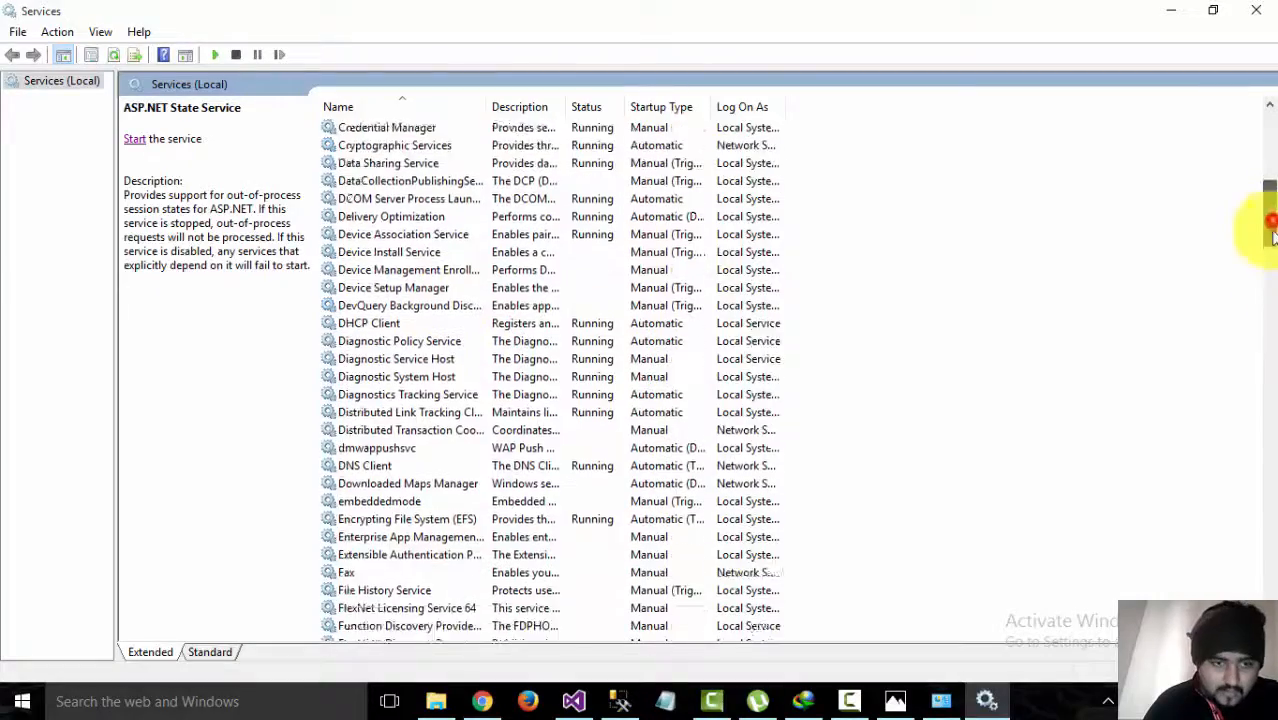
scroll(down, 3)
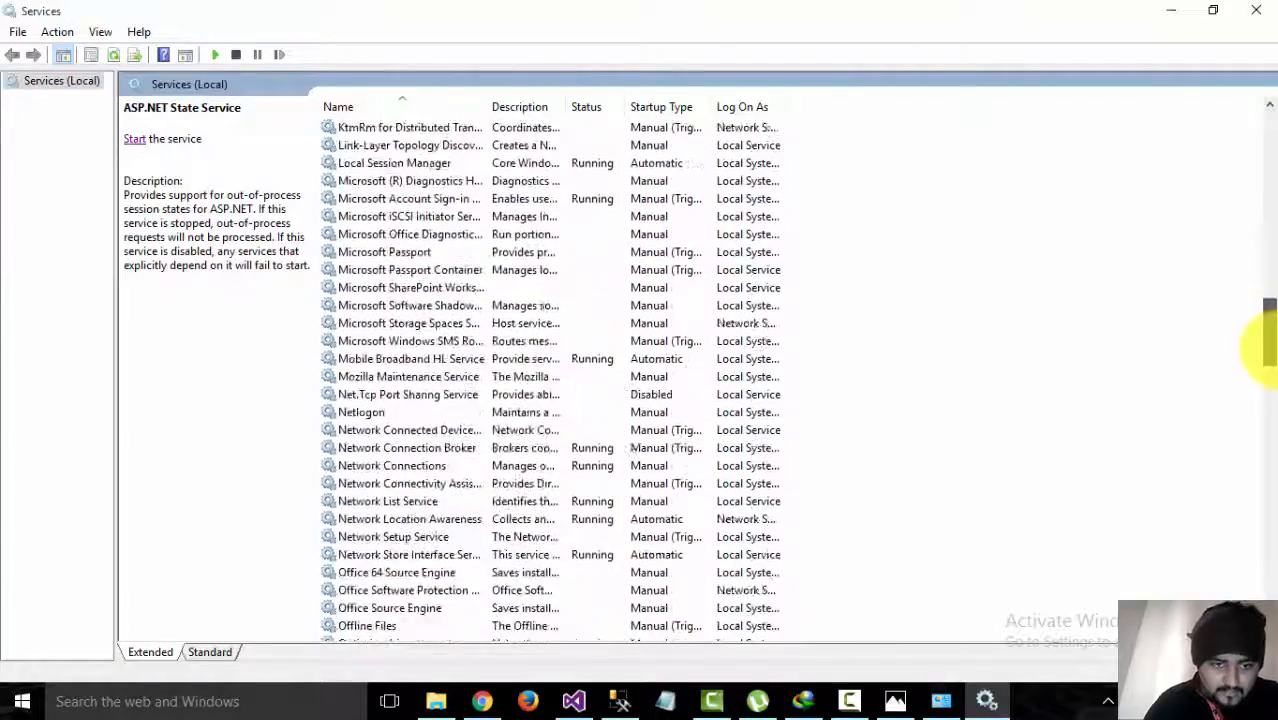
scroll(down, 3)
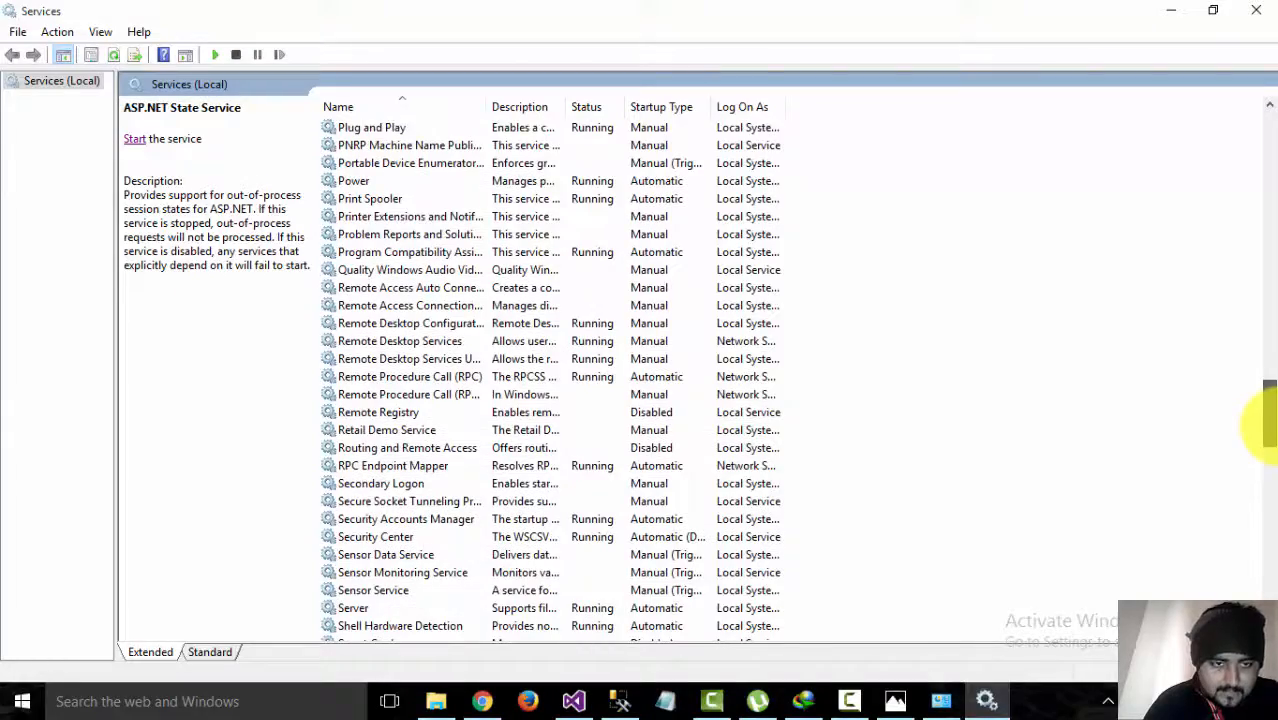
click(353, 554)
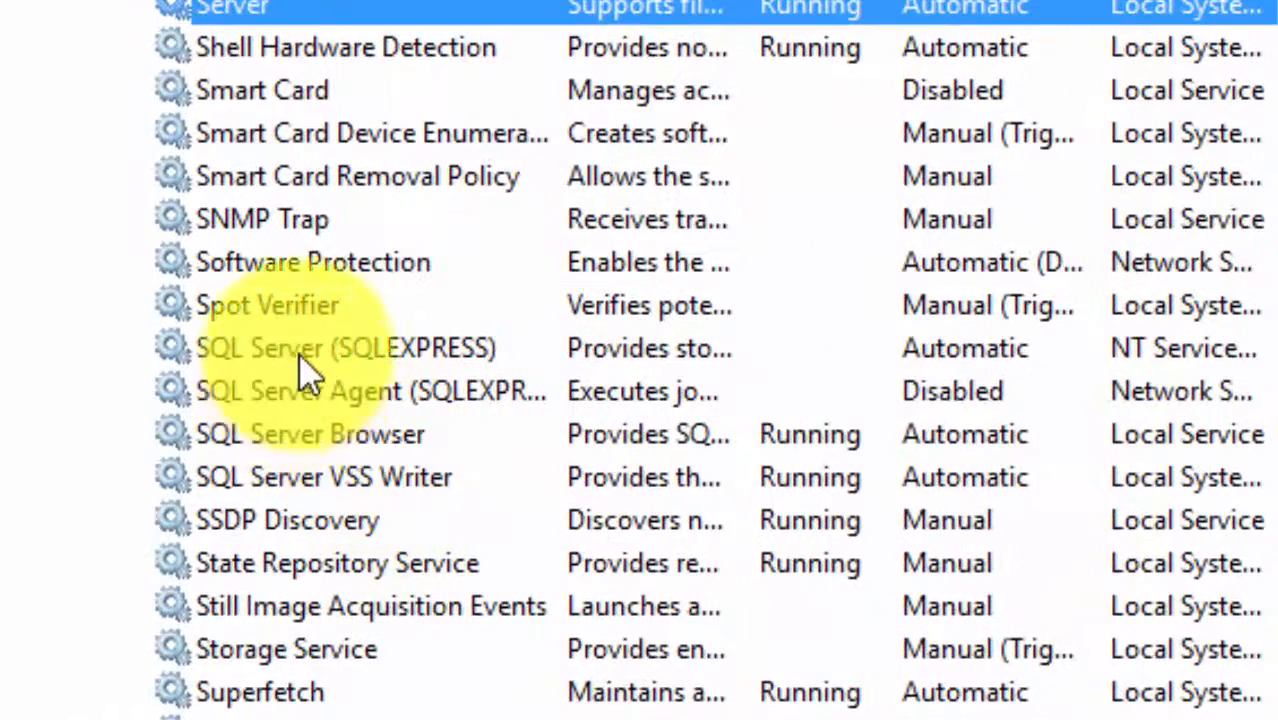
click(345, 348)
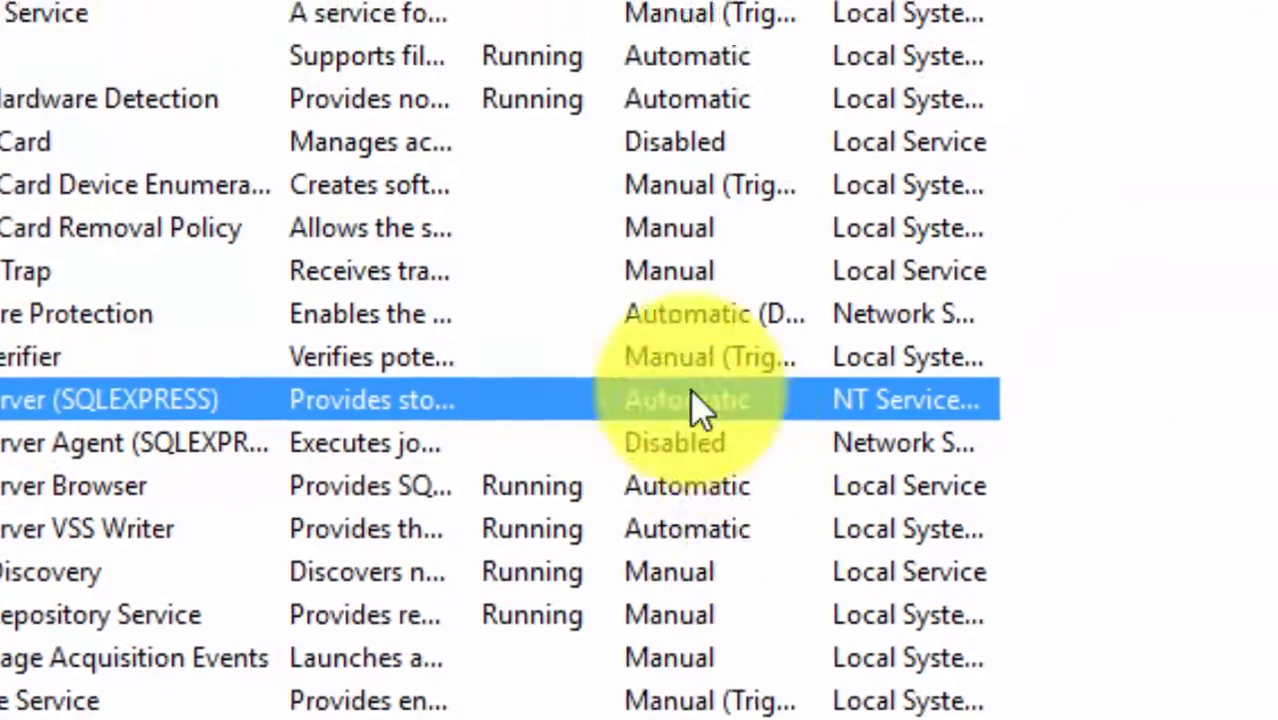
scroll(down, 3)
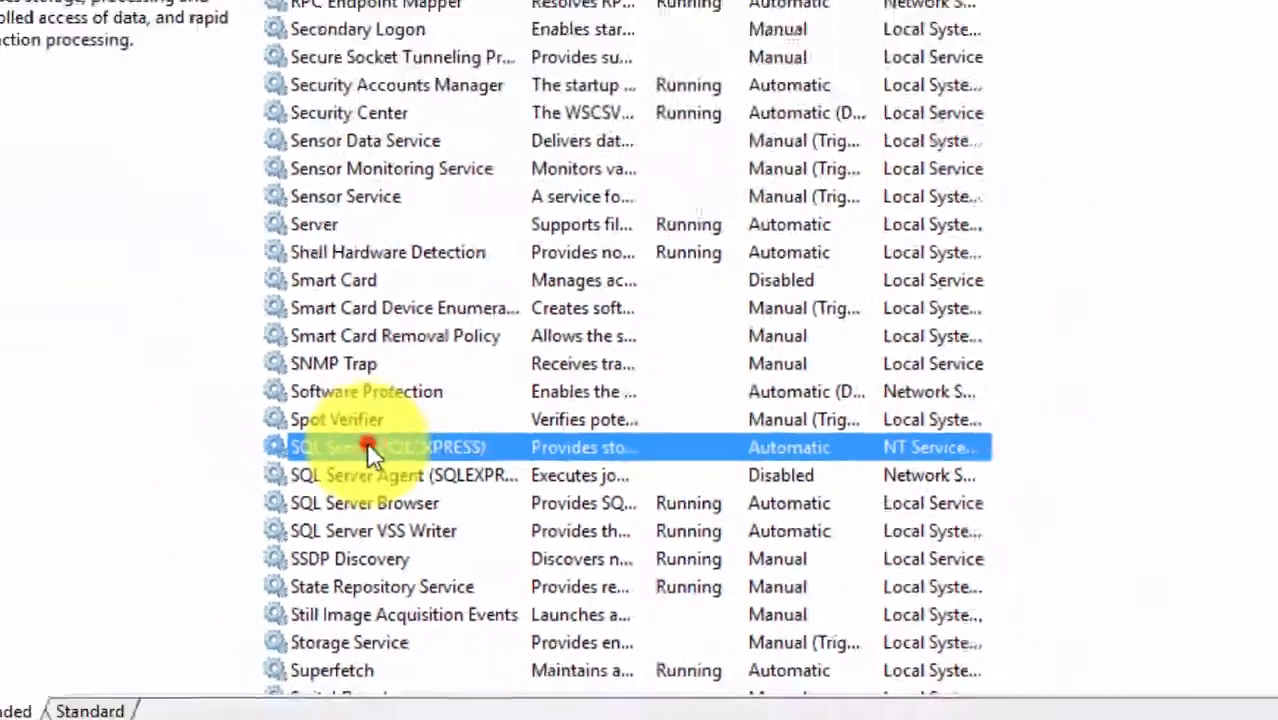
double_click(388, 447)
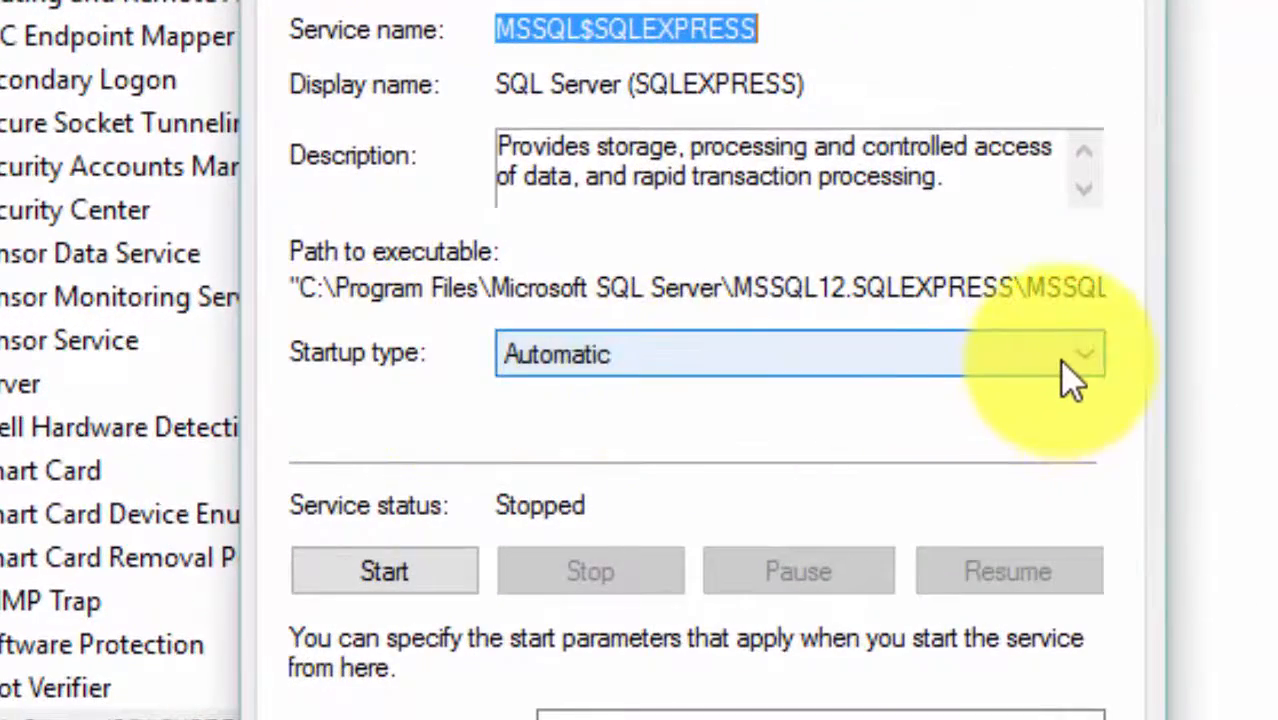
click(1084, 354)
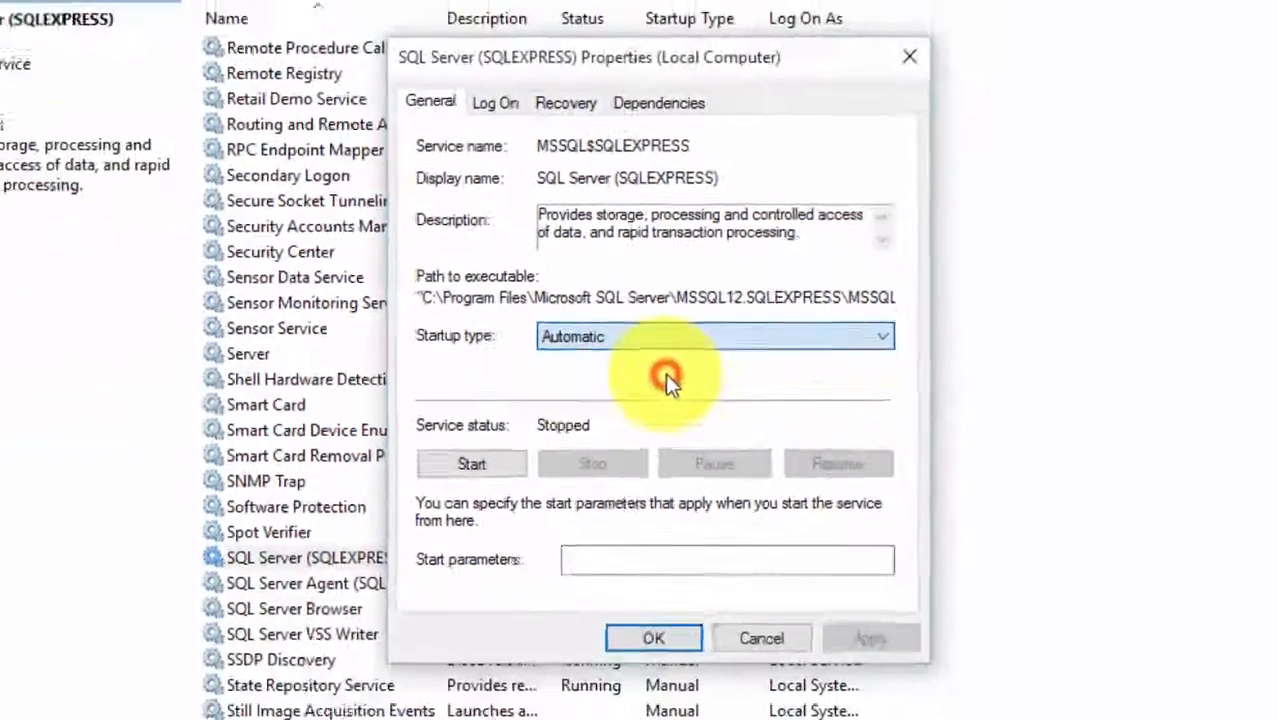
click(653, 638)
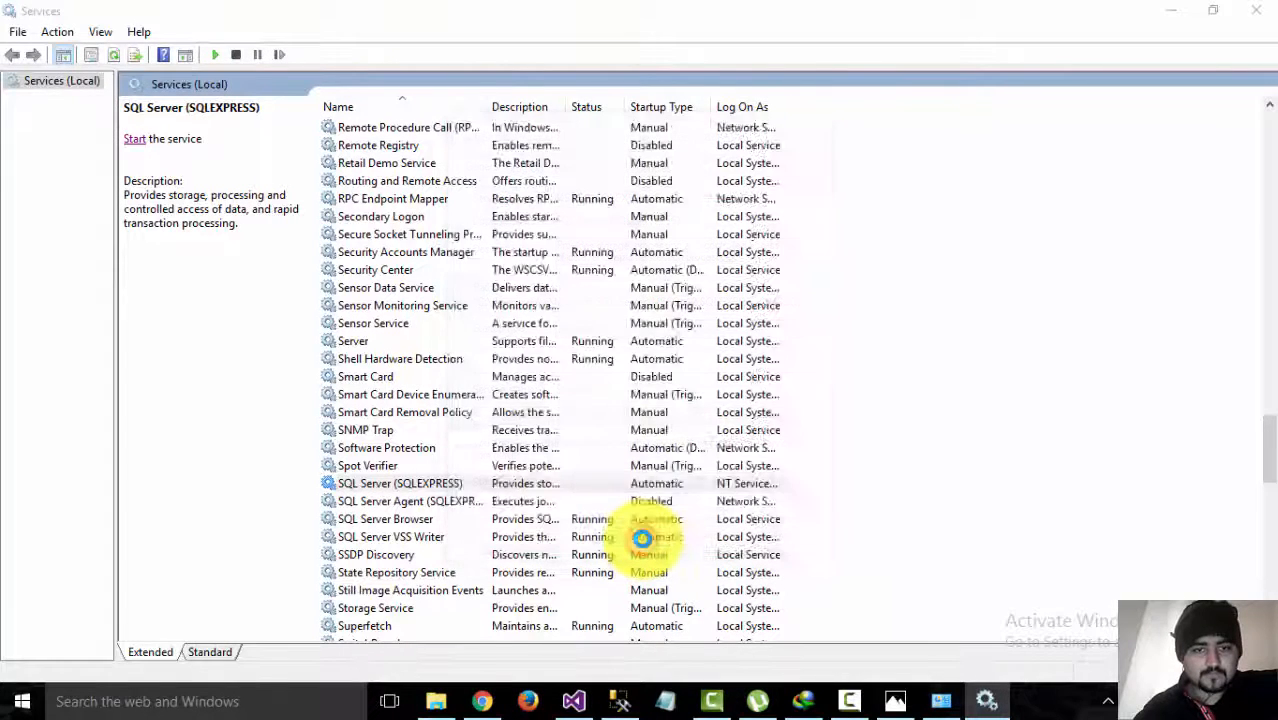
click(400, 483)
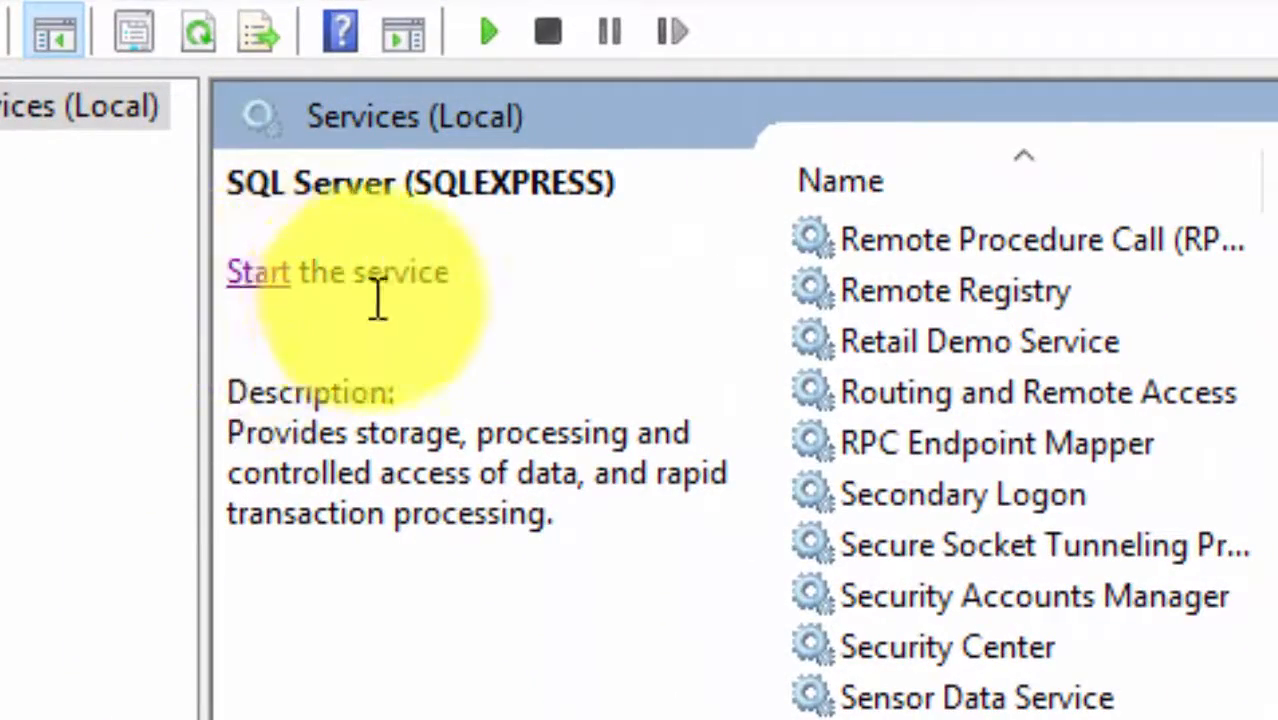
Start the SQL Server (SQLEXPRESS) service from the description pane link.
click(257, 271)
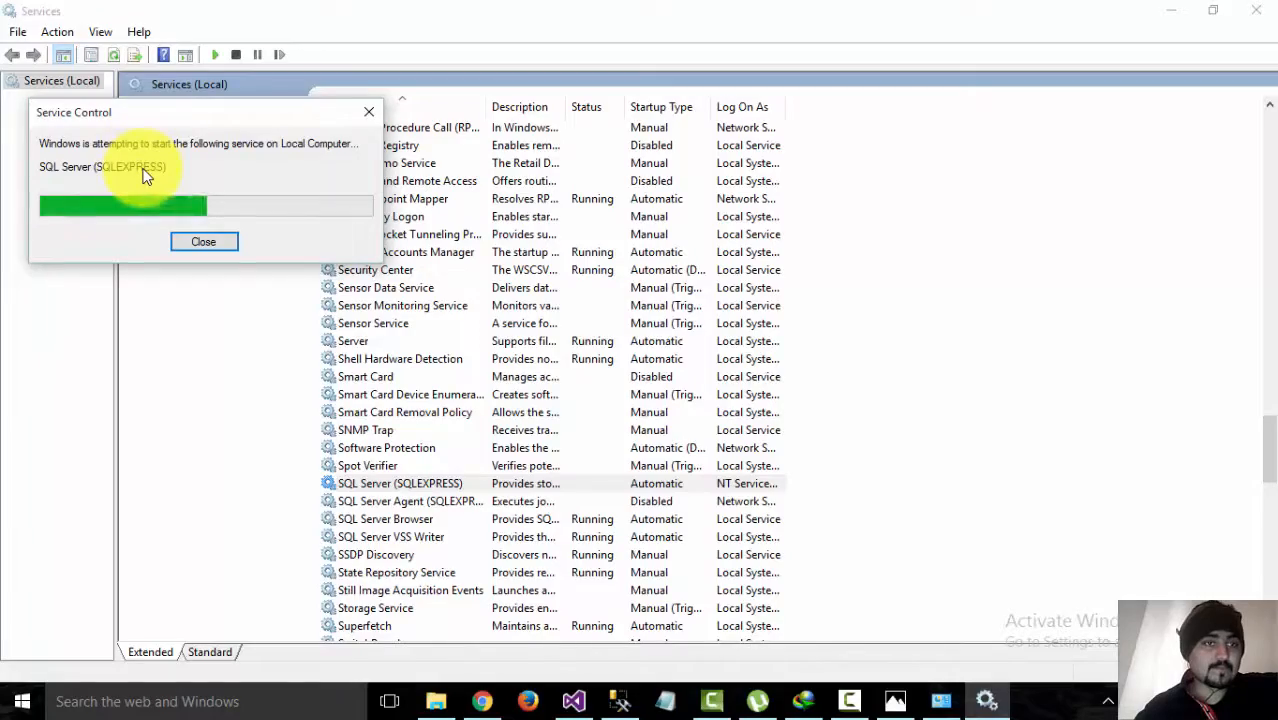
click(204, 241)
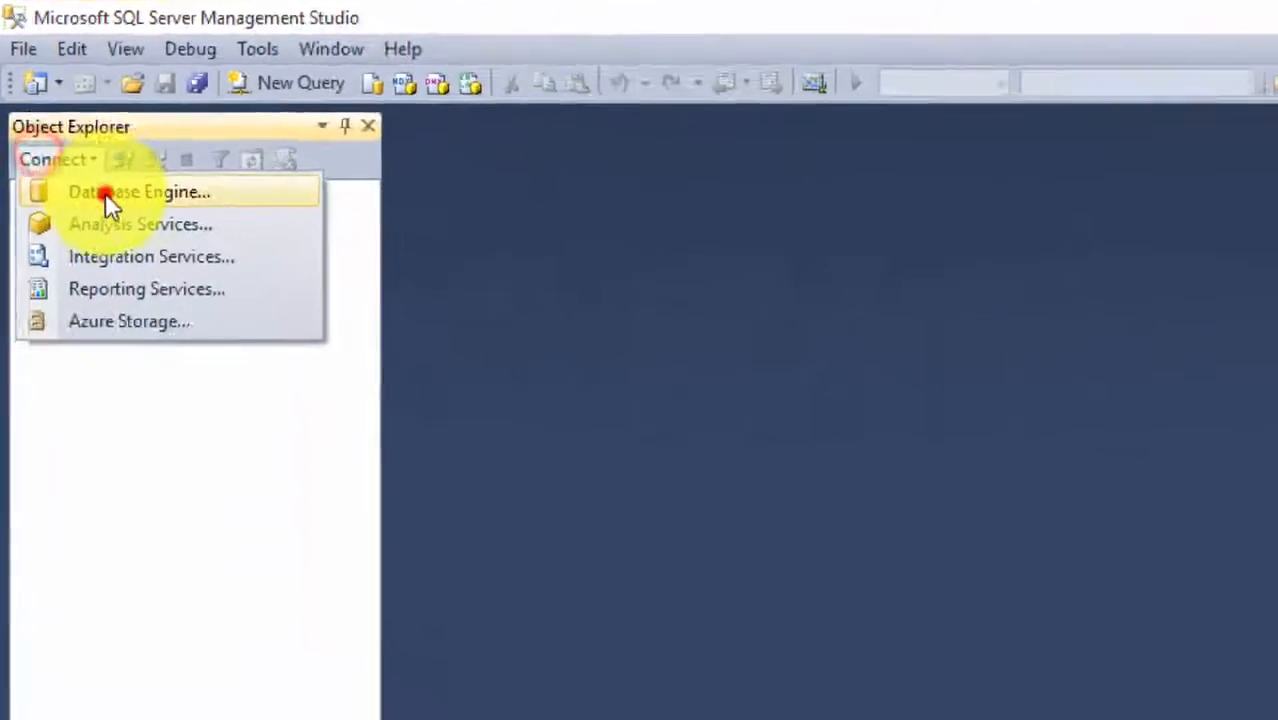
Connect Object Explorer's Database Engine to .\SQLEXPRESS with Windows Authentication.
click(139, 192)
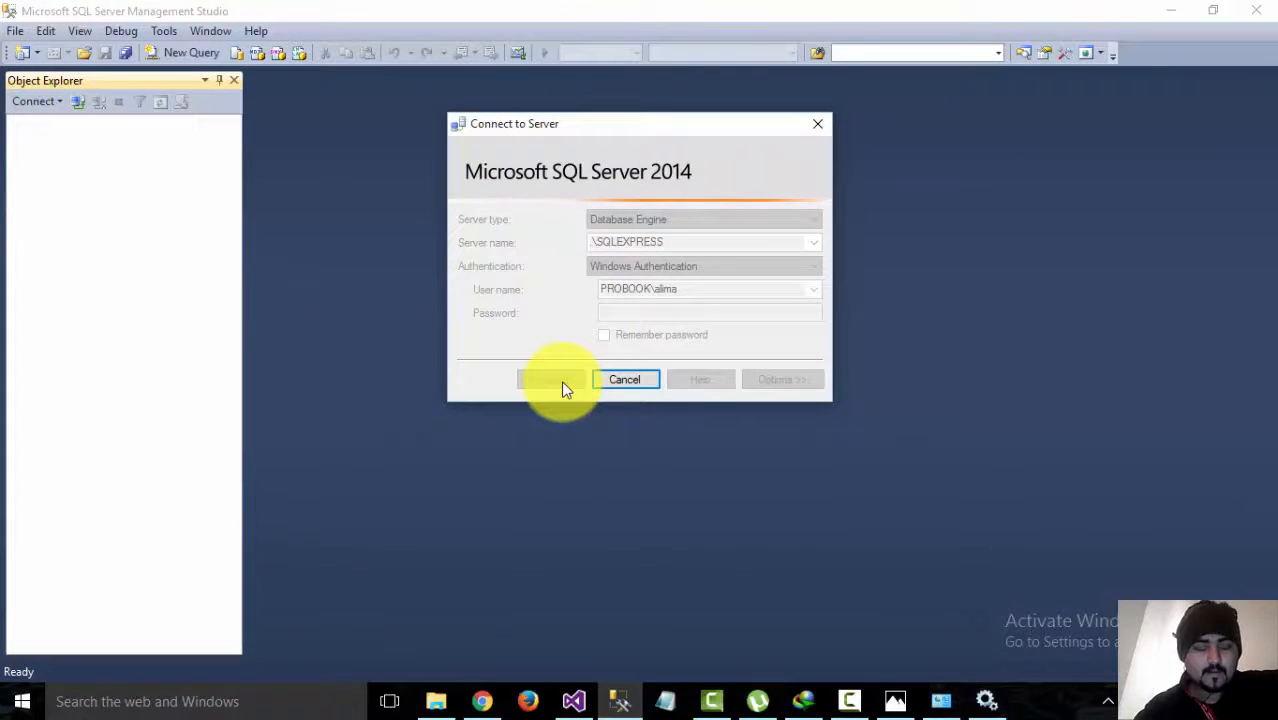
click(550, 379)
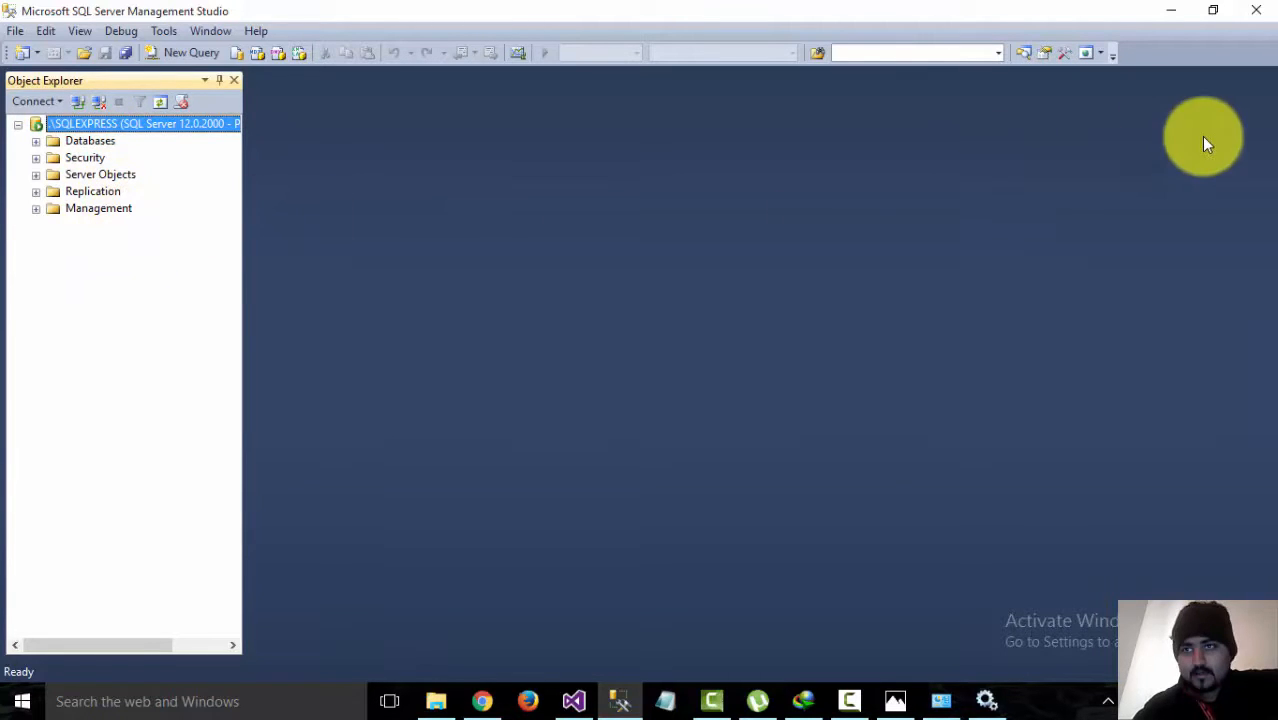
mouse_move(862, 700)
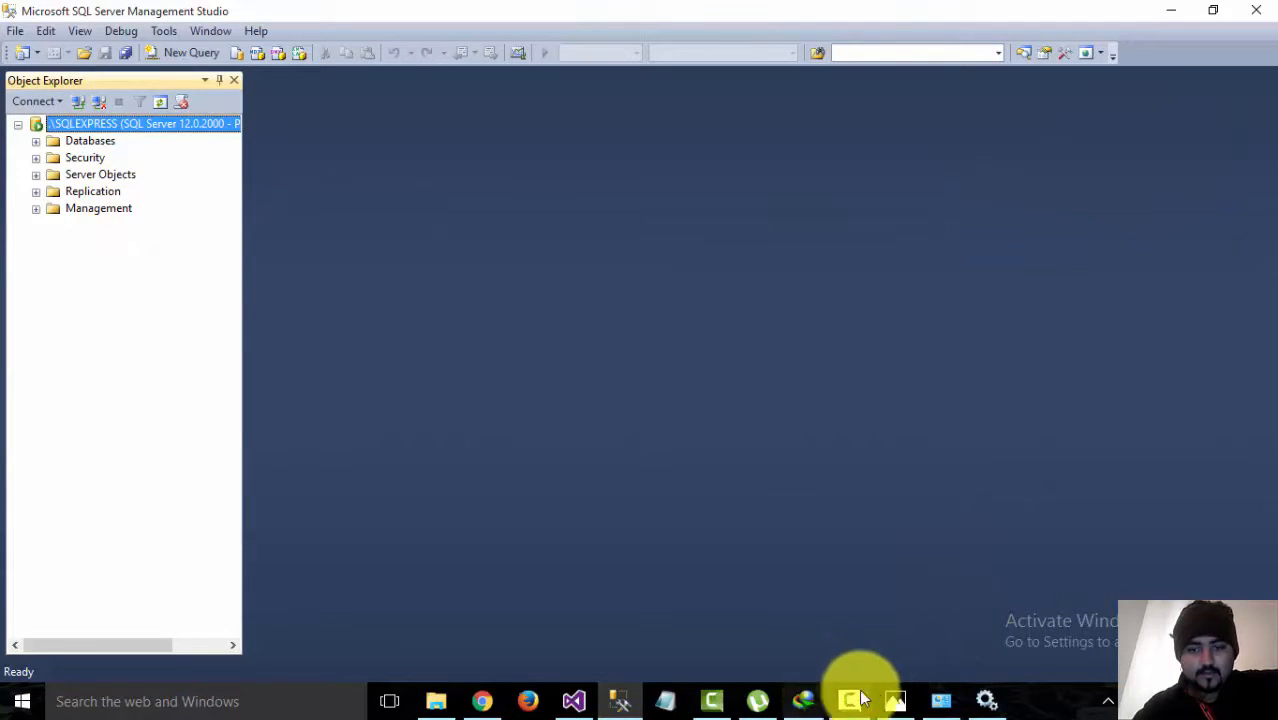